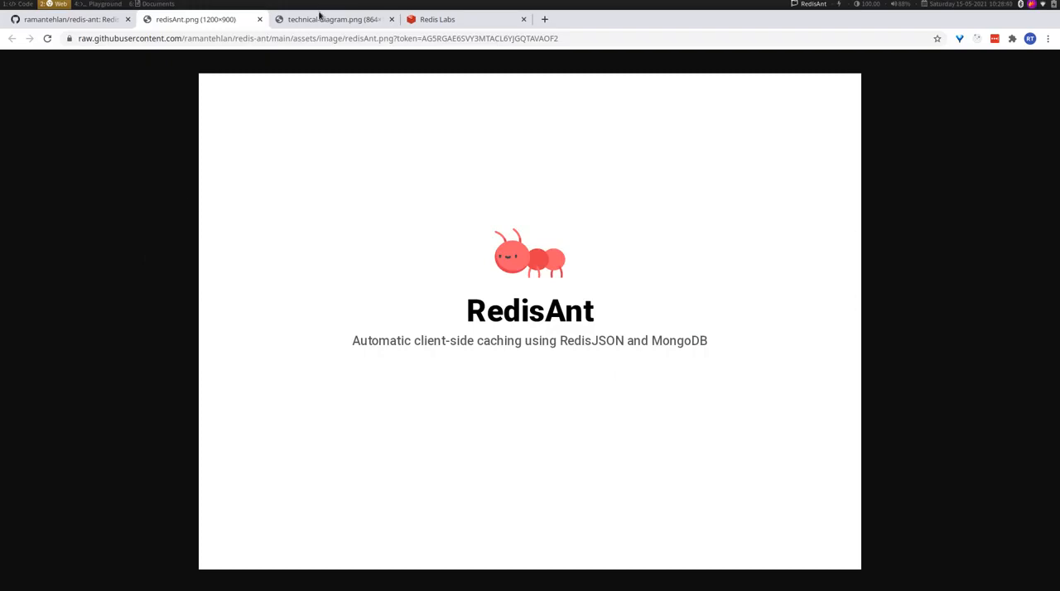
Step: Show the RedisAnt technical architecture diagram image in Chrome
left_click(331, 19)
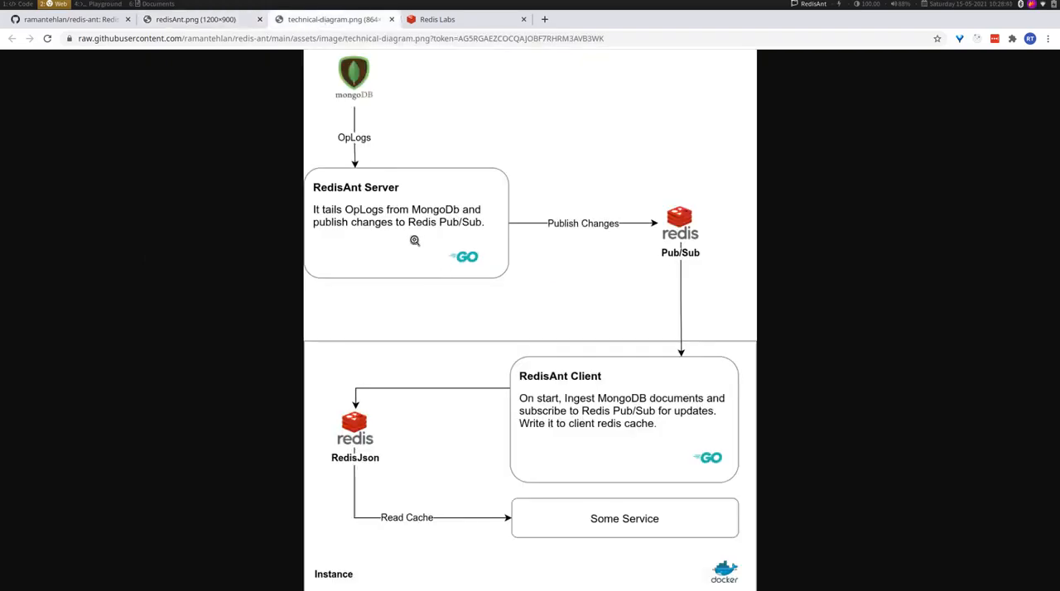
mouse_move(354, 196)
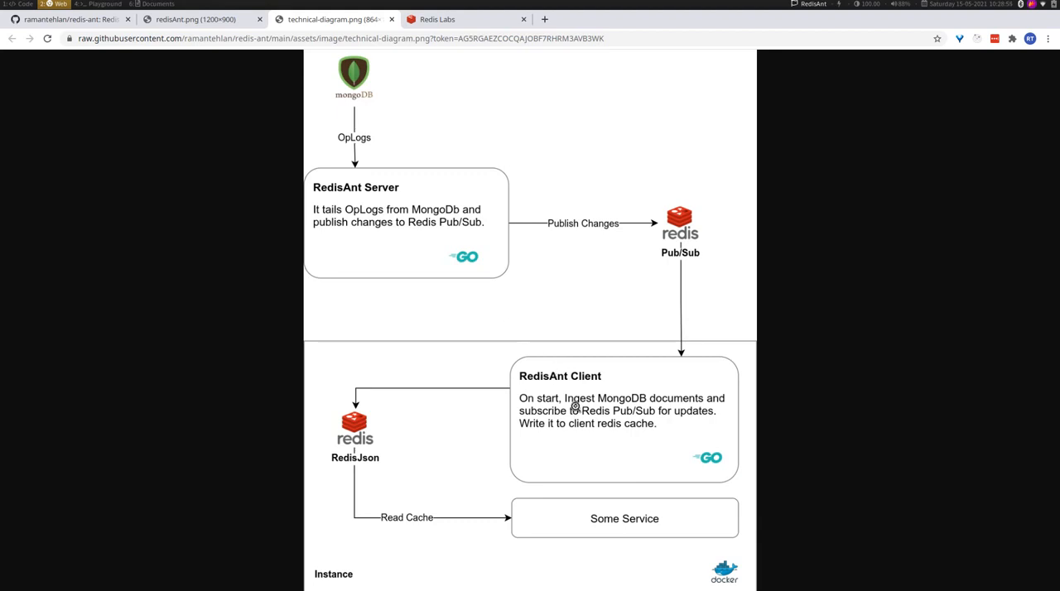
mouse_move(360, 241)
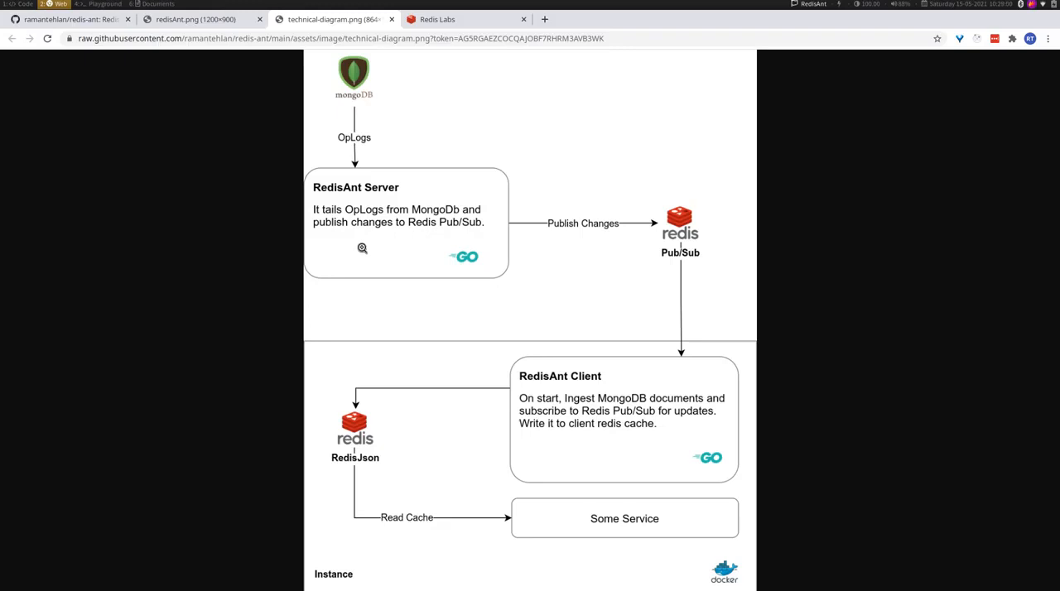
mouse_move(364, 205)
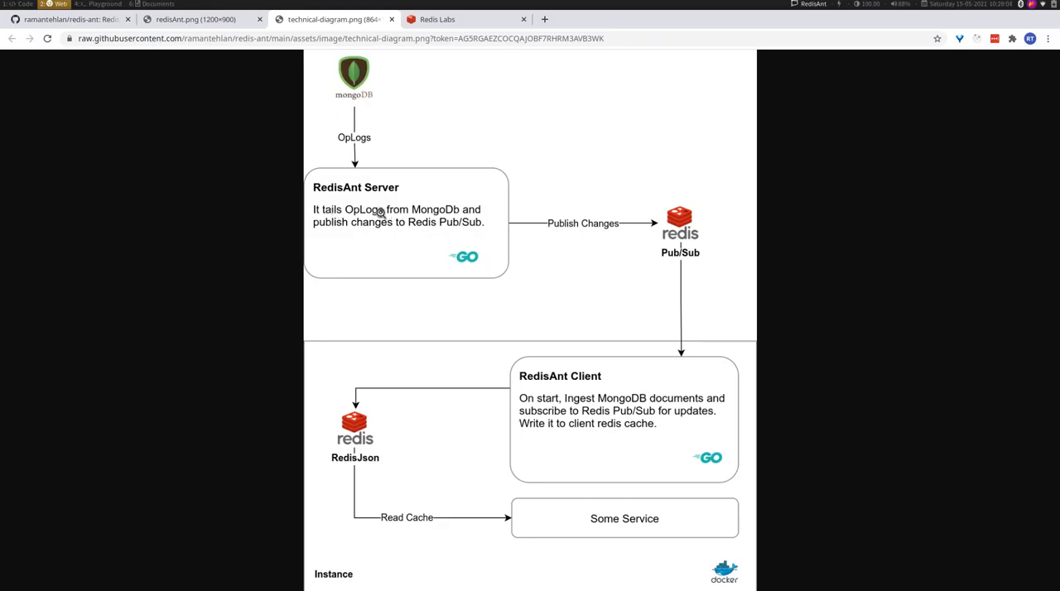
mouse_move(426, 230)
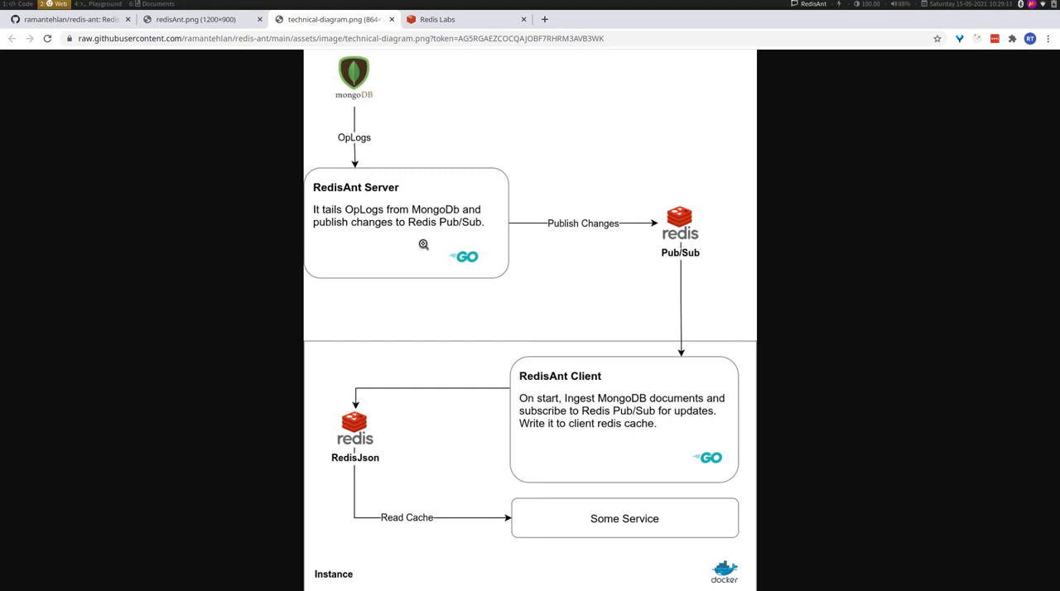
mouse_move(685, 232)
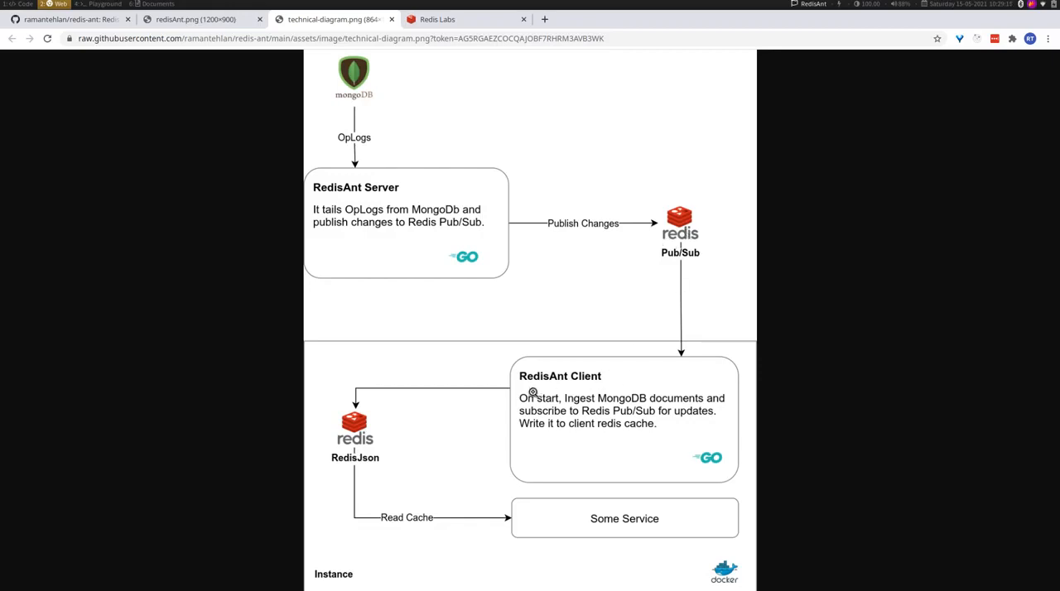
mouse_move(403, 241)
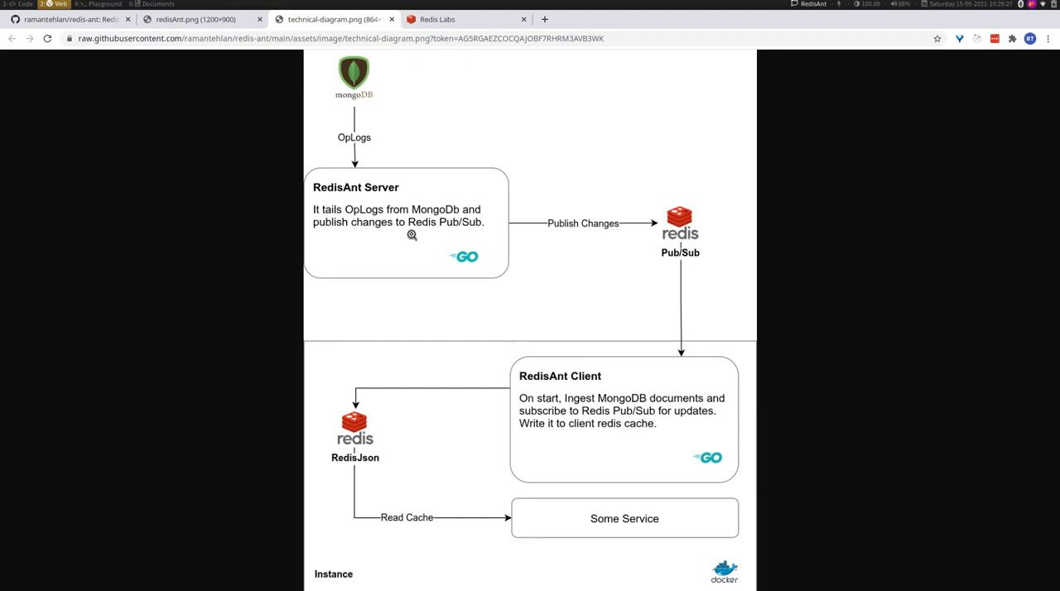
mouse_move(629, 227)
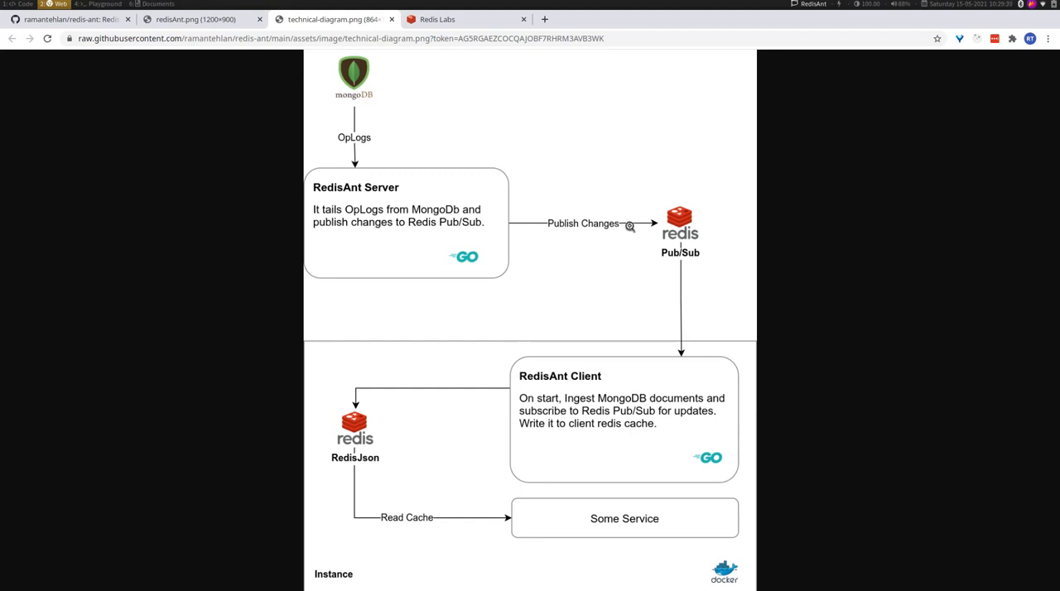
mouse_move(425, 234)
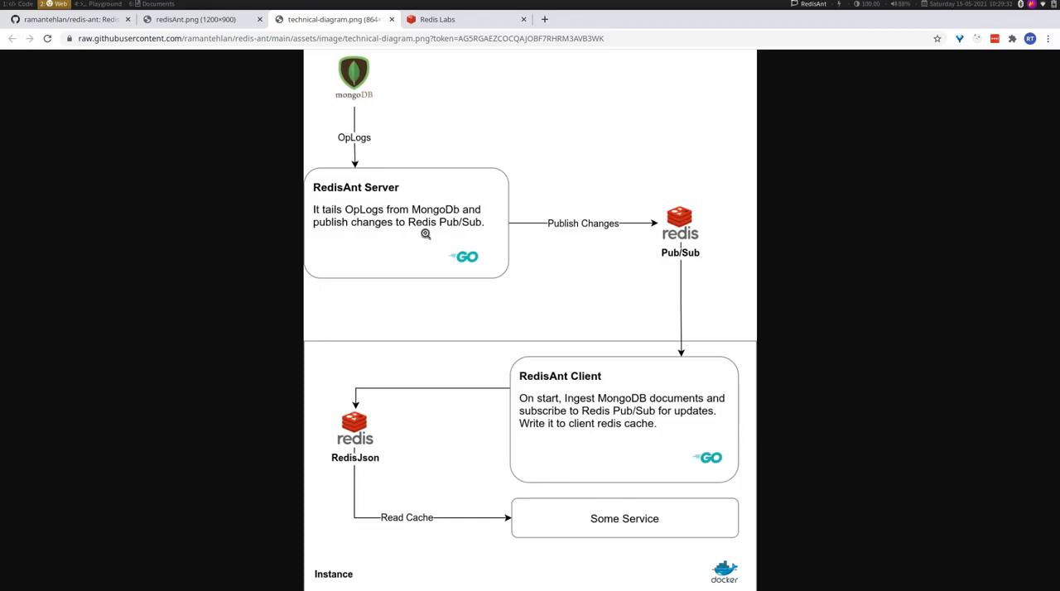
mouse_move(594, 371)
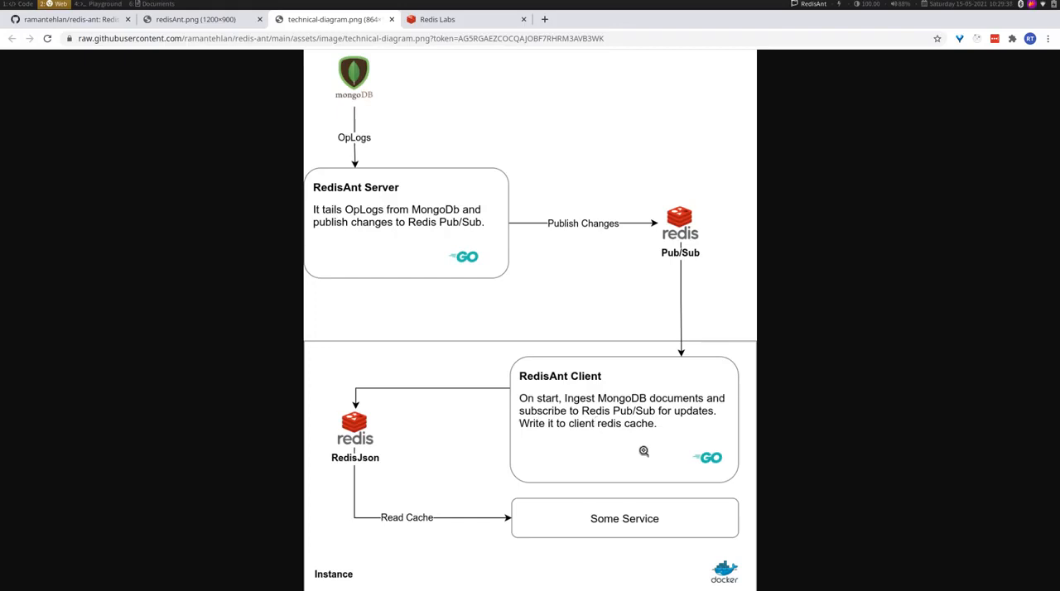
mouse_move(605, 418)
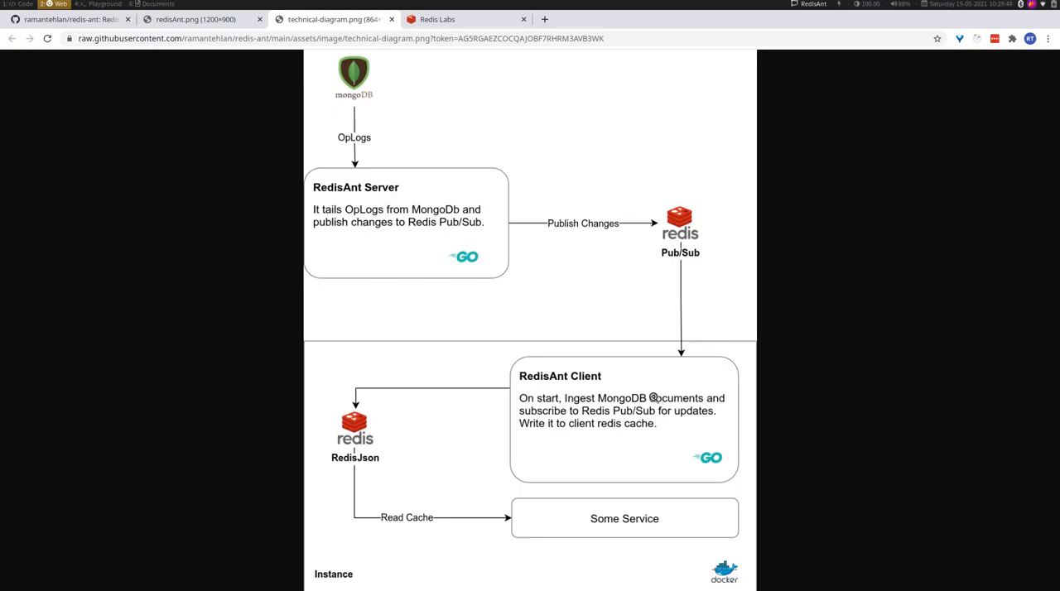
mouse_move(343, 383)
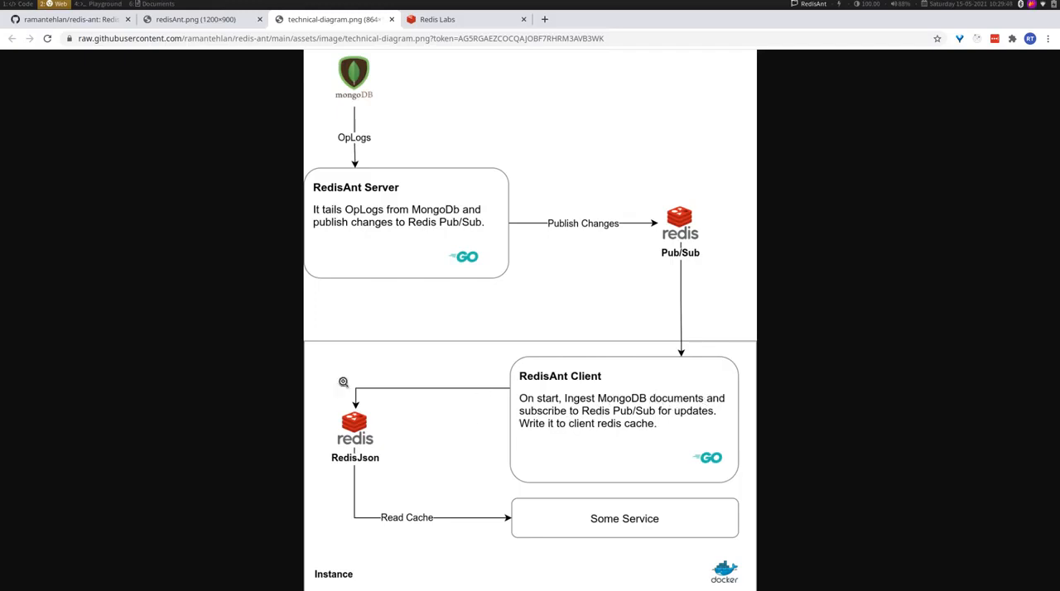
mouse_move(375, 489)
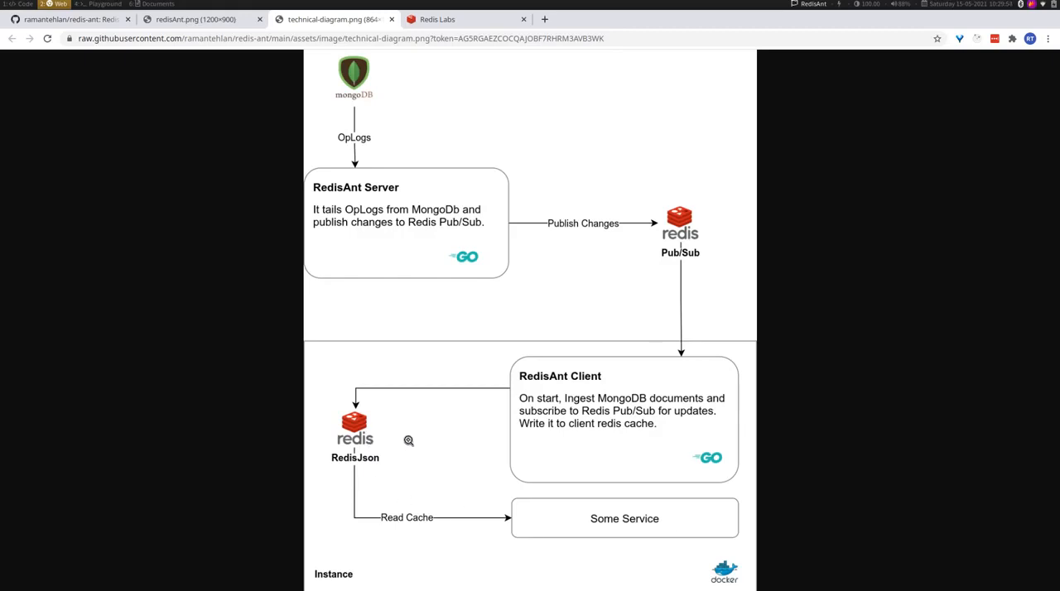
mouse_move(635, 430)
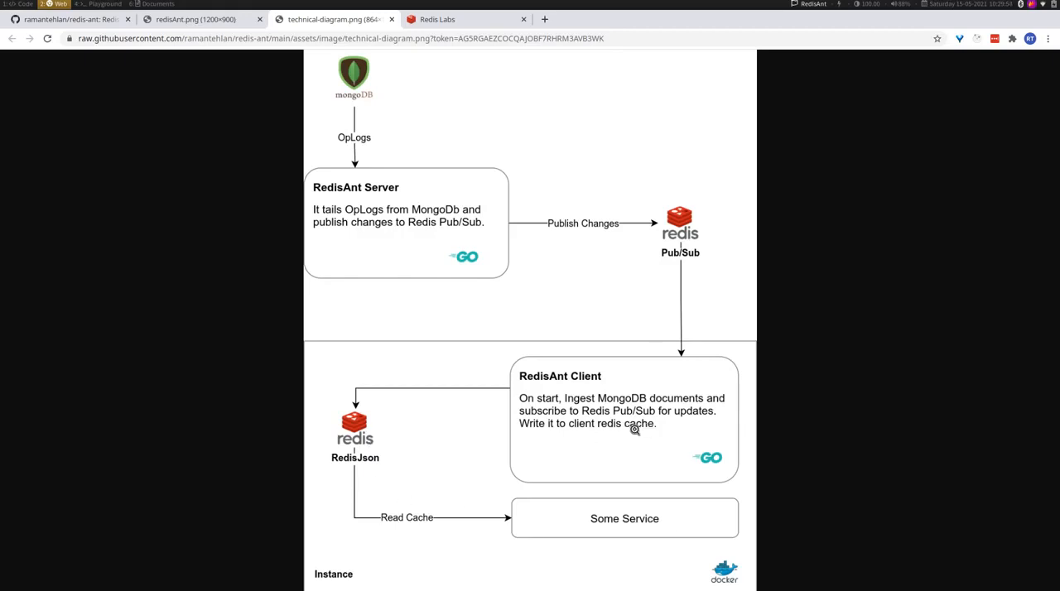
mouse_move(702, 421)
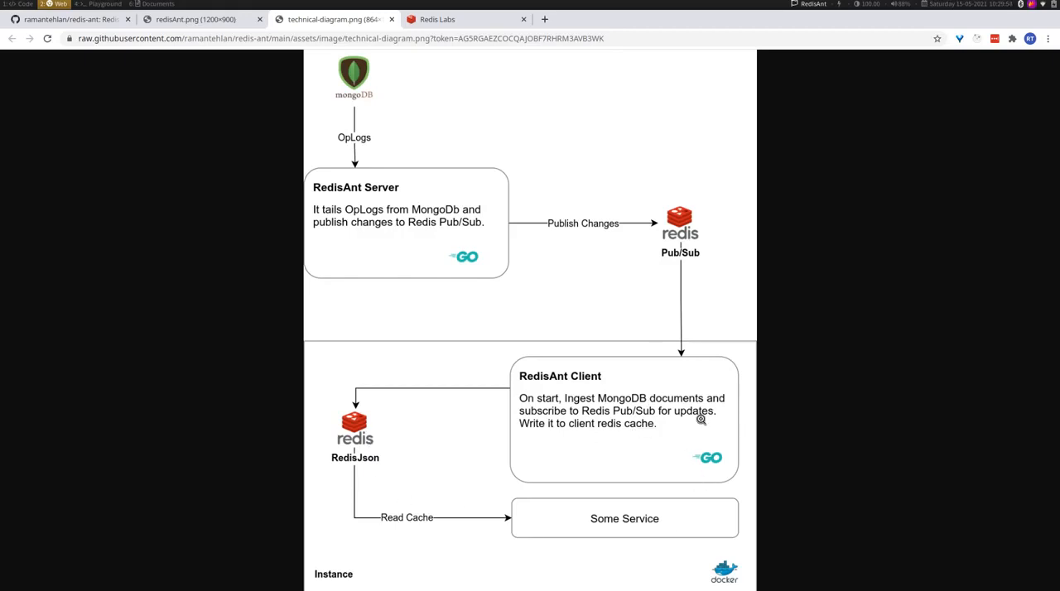
mouse_move(708, 412)
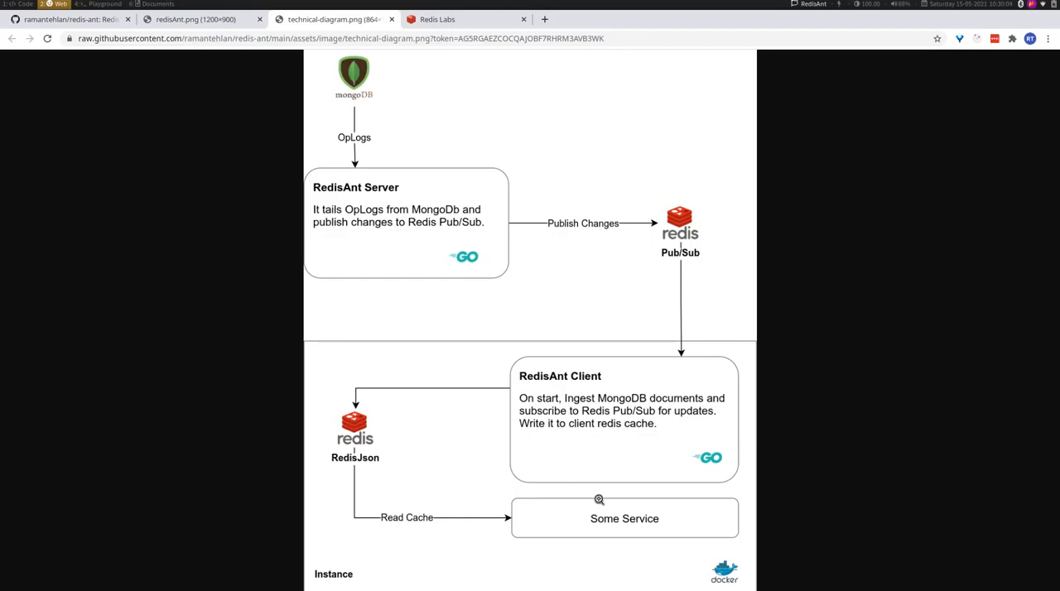
mouse_move(637, 532)
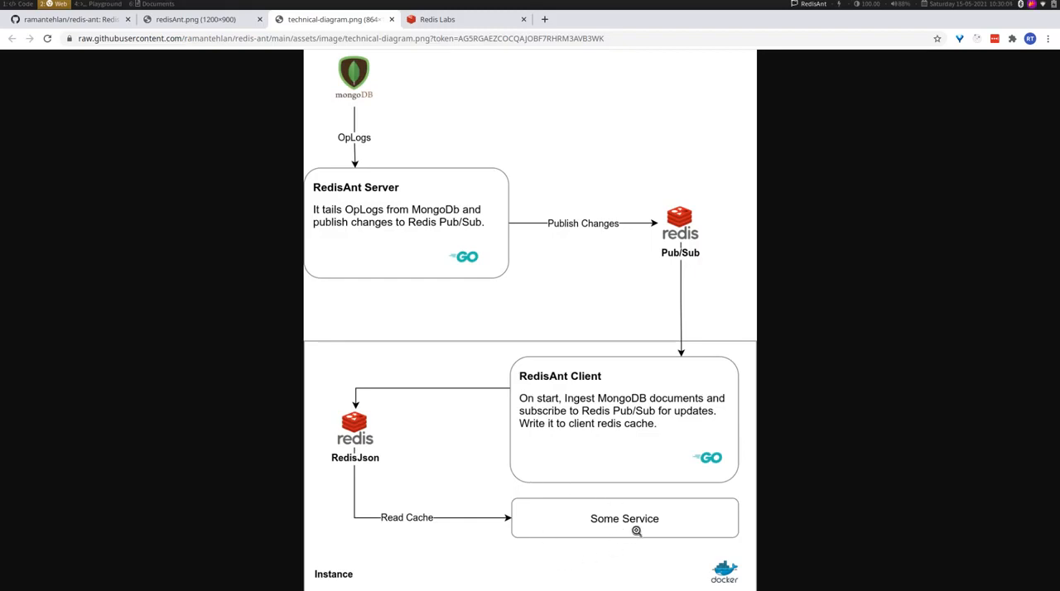
mouse_move(606, 268)
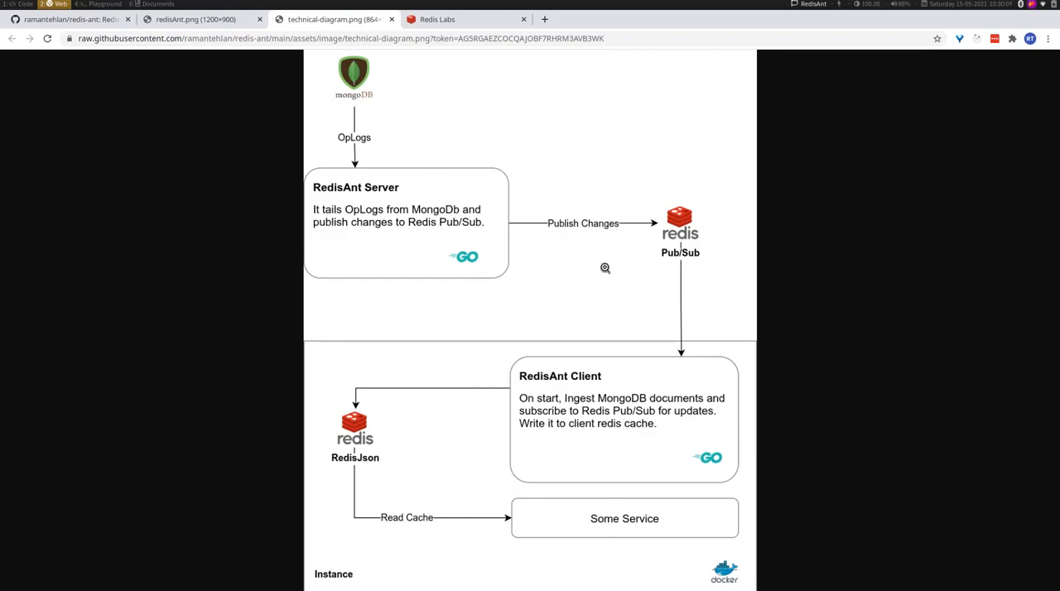
mouse_move(493, 160)
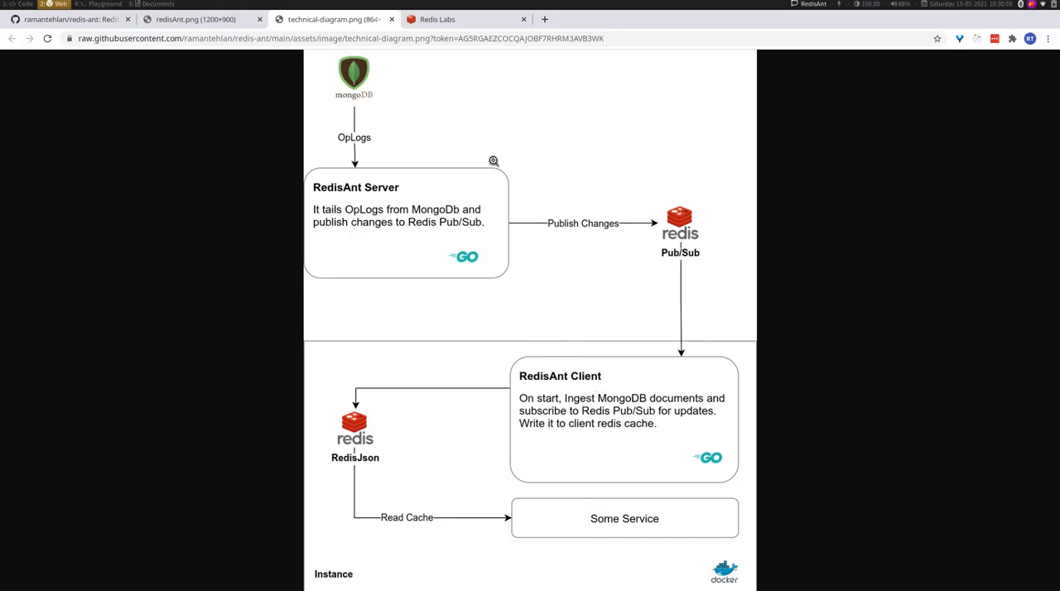
mouse_move(603, 549)
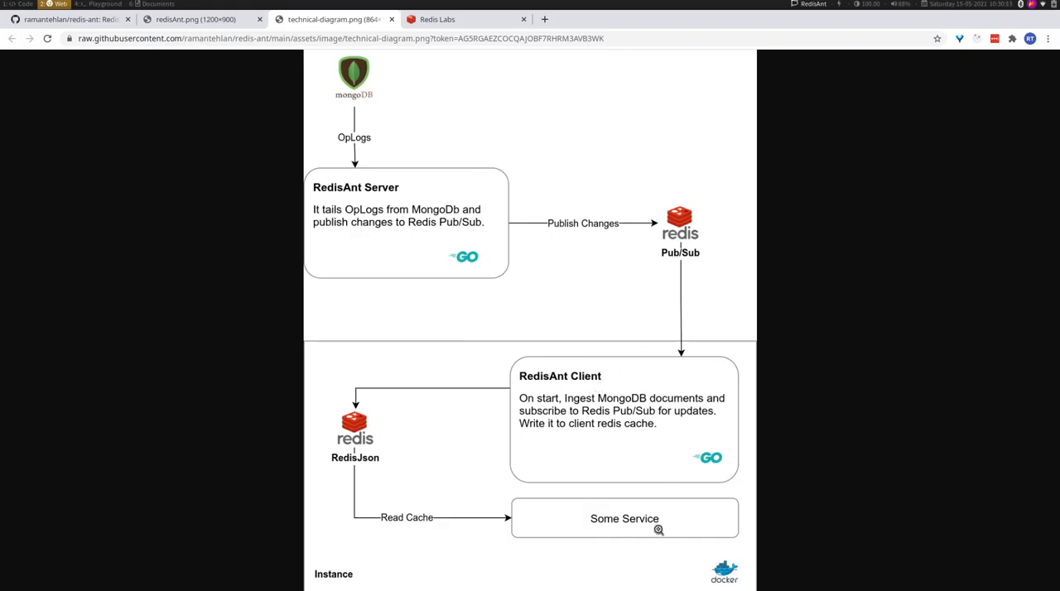
mouse_move(556, 501)
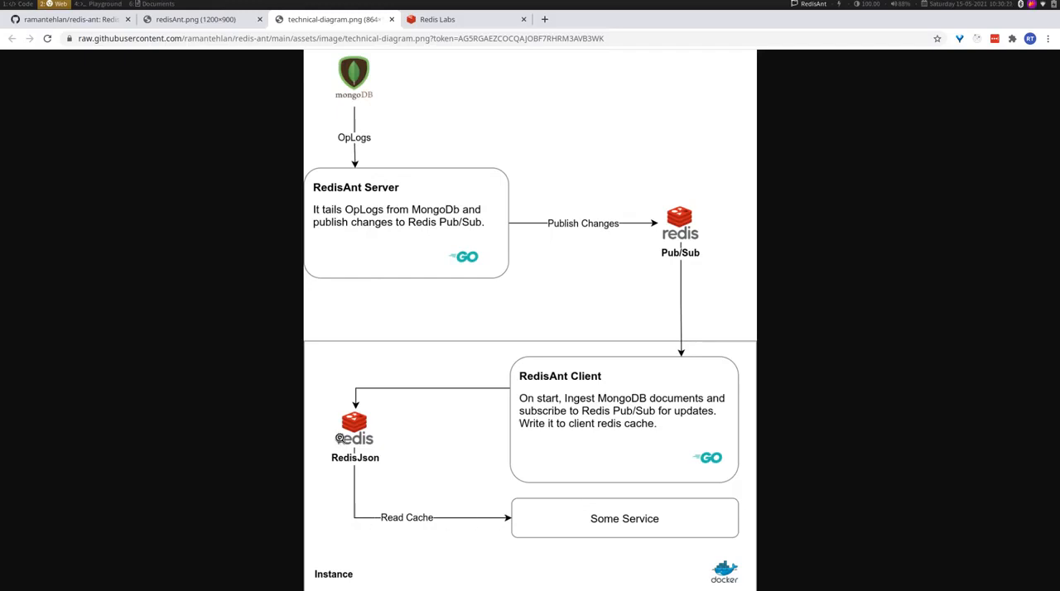
mouse_move(370, 446)
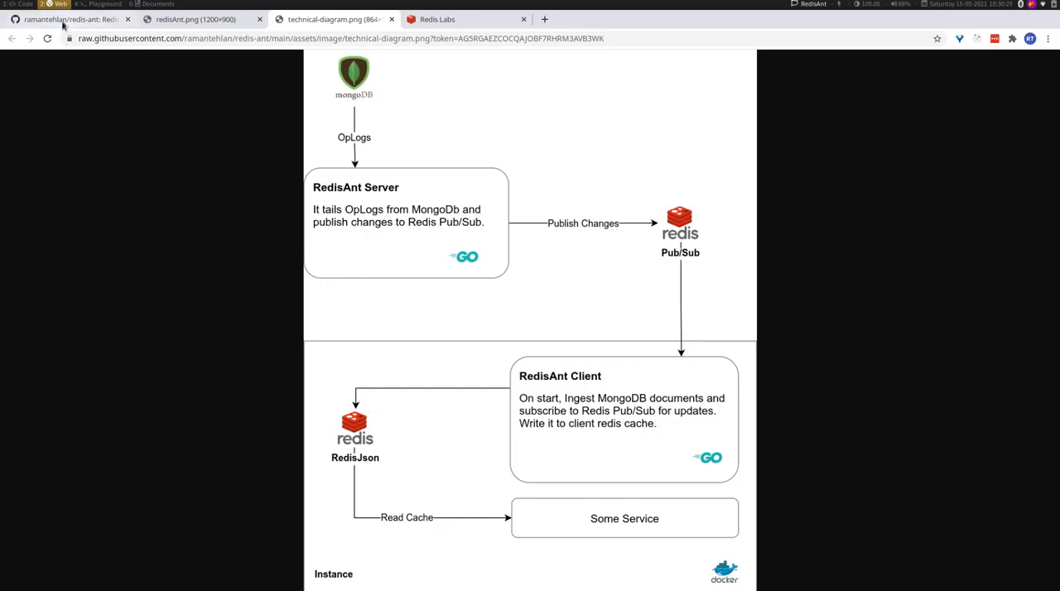
Step: In the redis-ant repository, review the cmd folder and the ant_source.yml configuration file
left_click(66, 19)
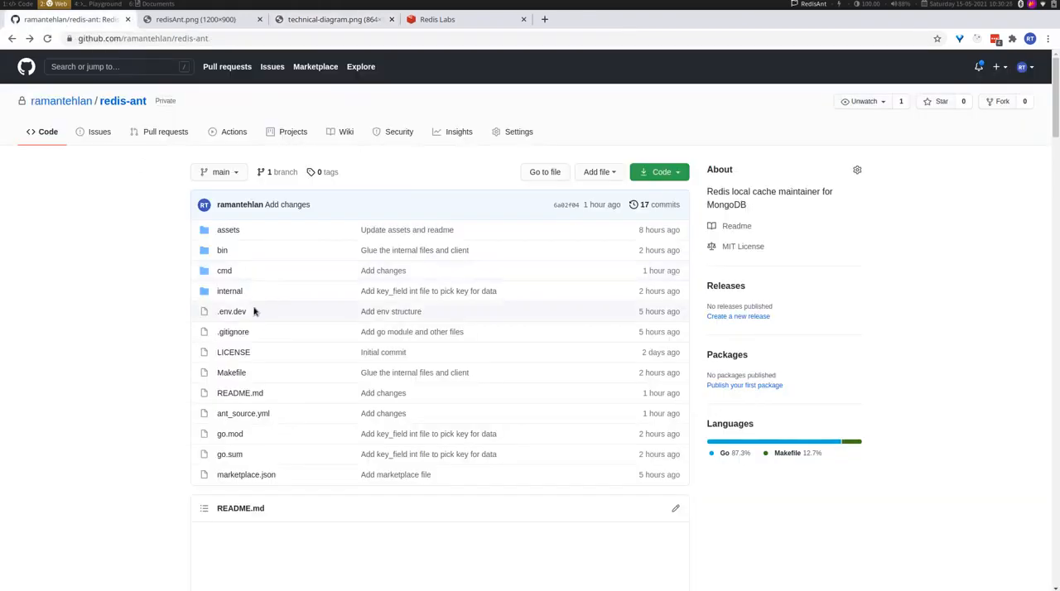
mouse_move(225, 271)
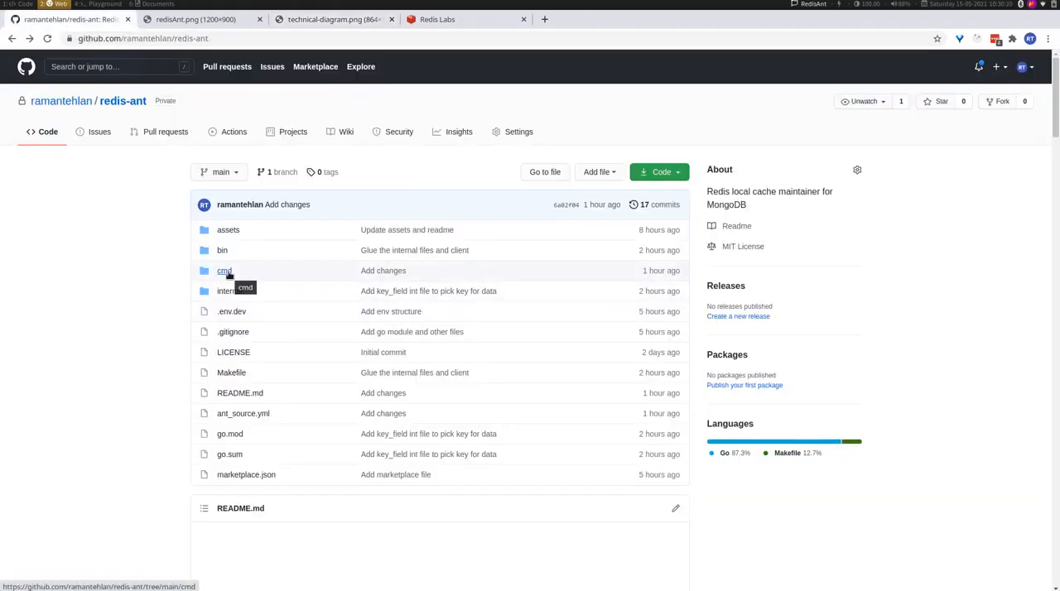
left_click(224, 271)
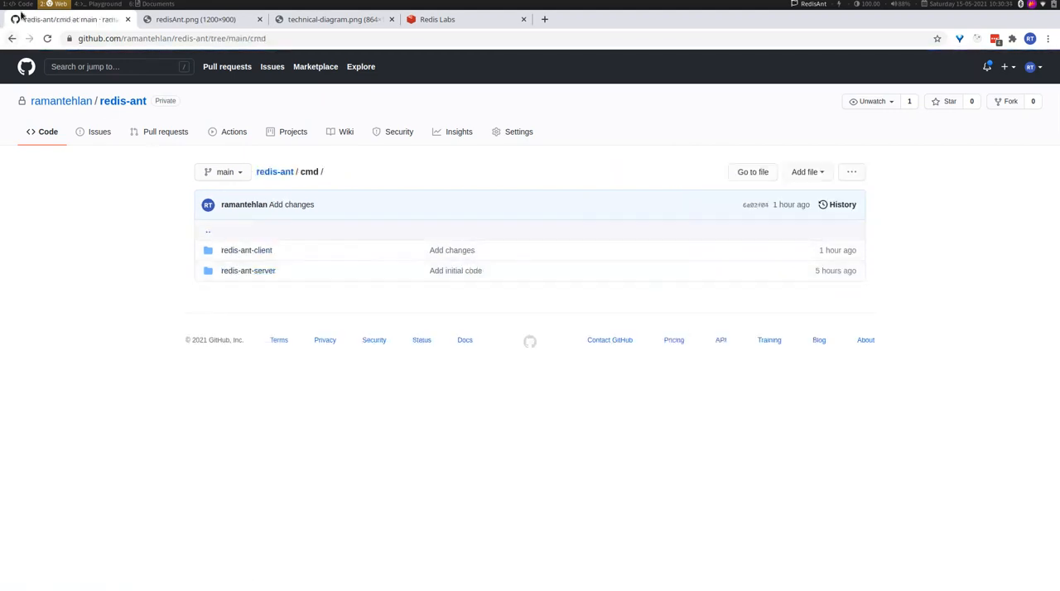
left_click(274, 171)
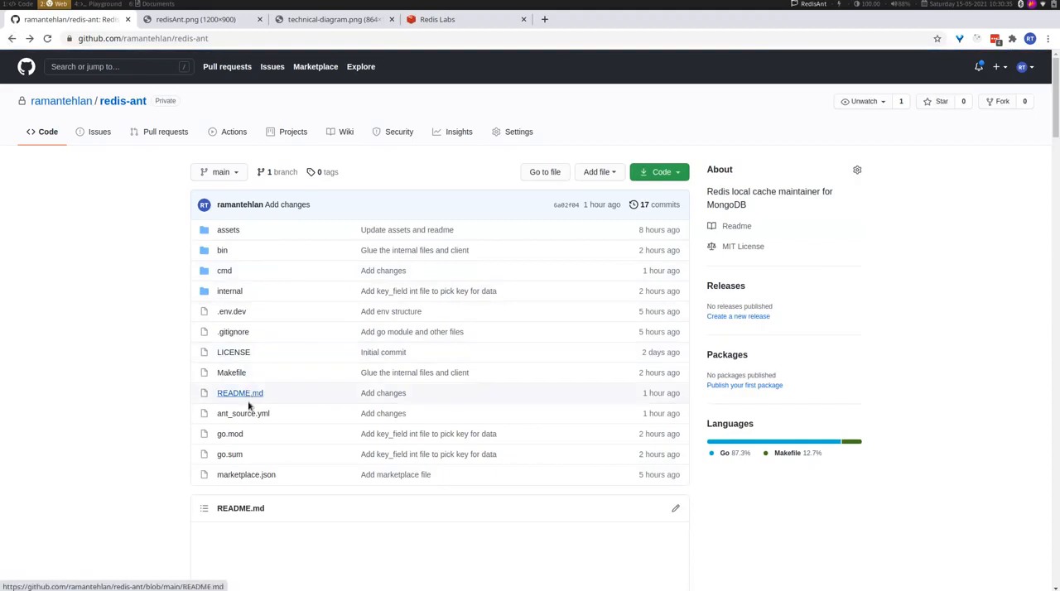
left_click(243, 414)
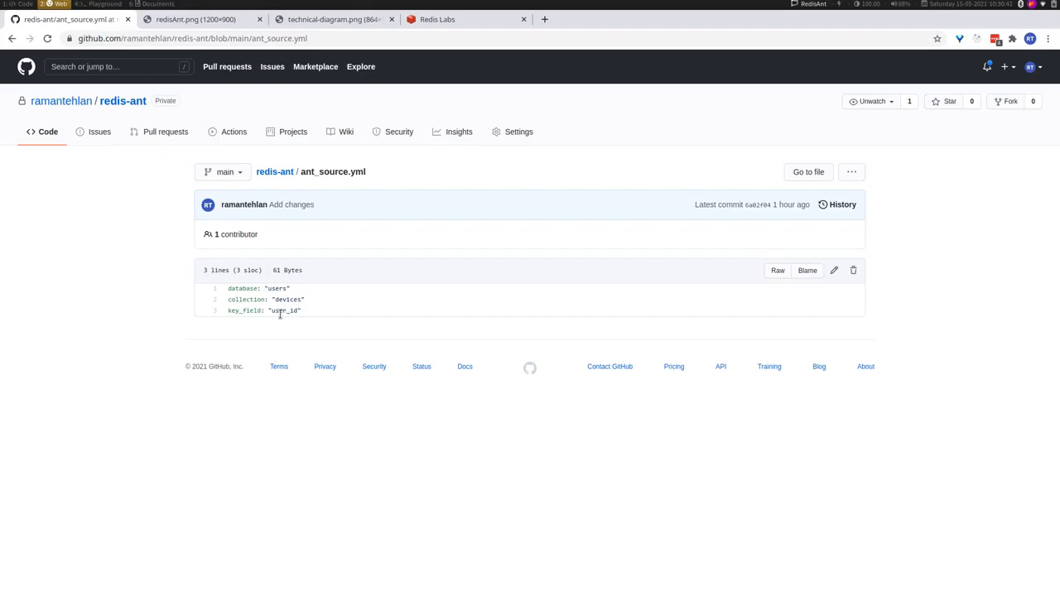
mouse_move(270, 299)
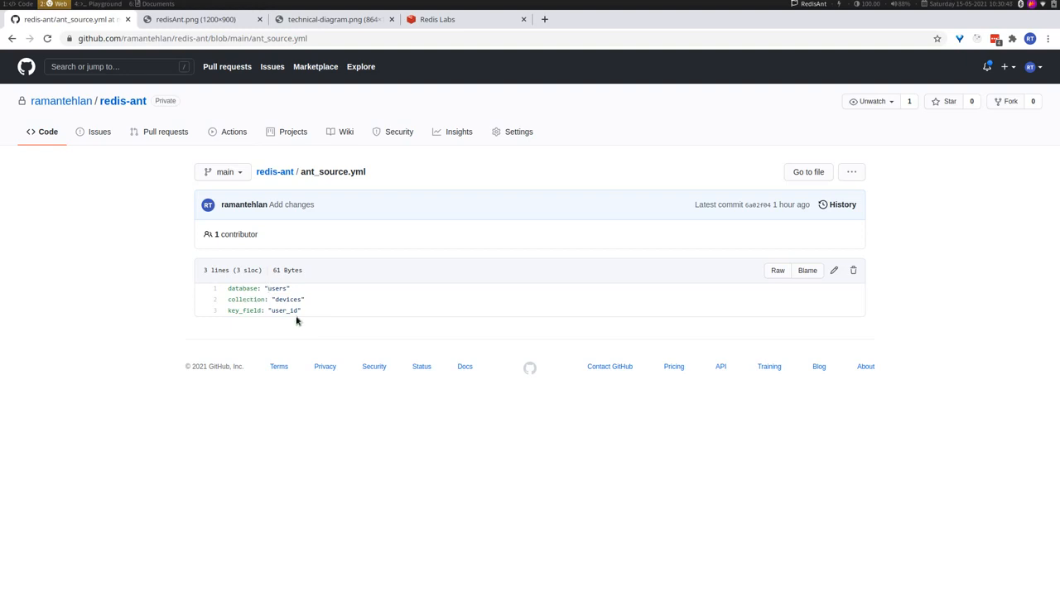
mouse_move(12, 38)
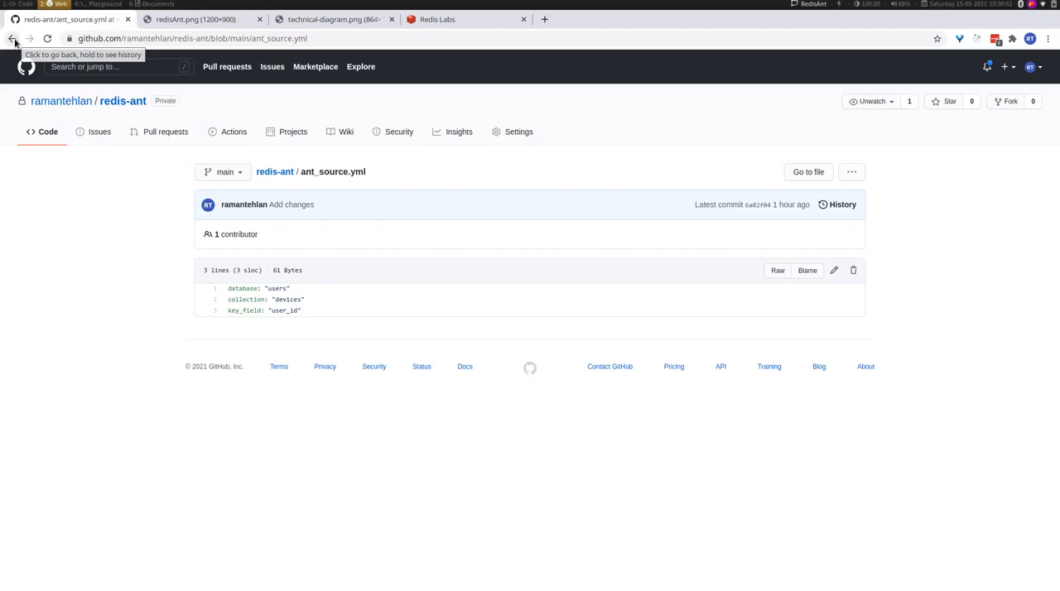
Step: Return to the repository overview and read through the README
left_click(13, 38)
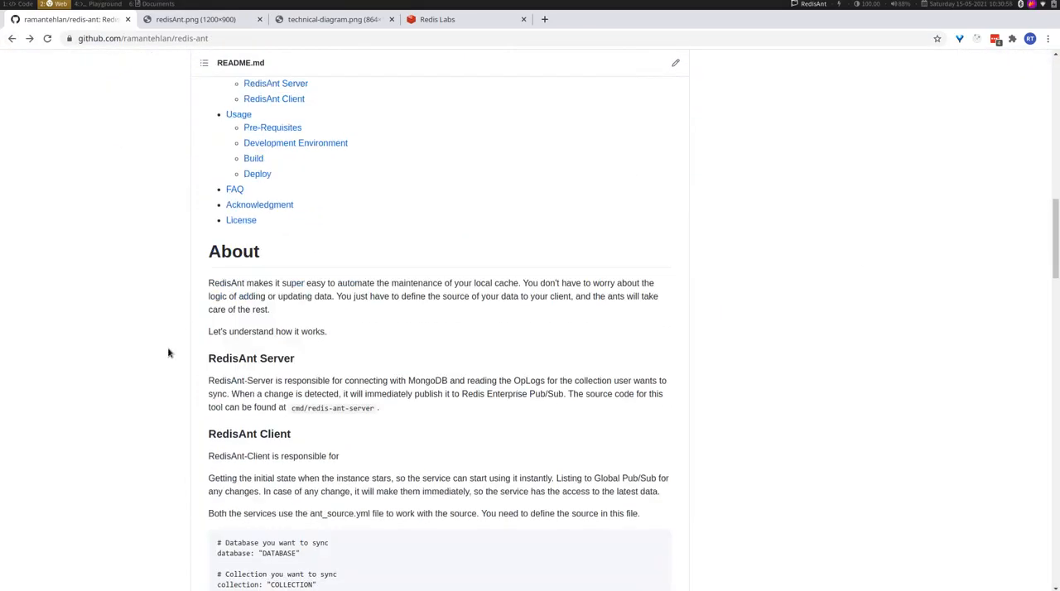
scroll("down", 3)
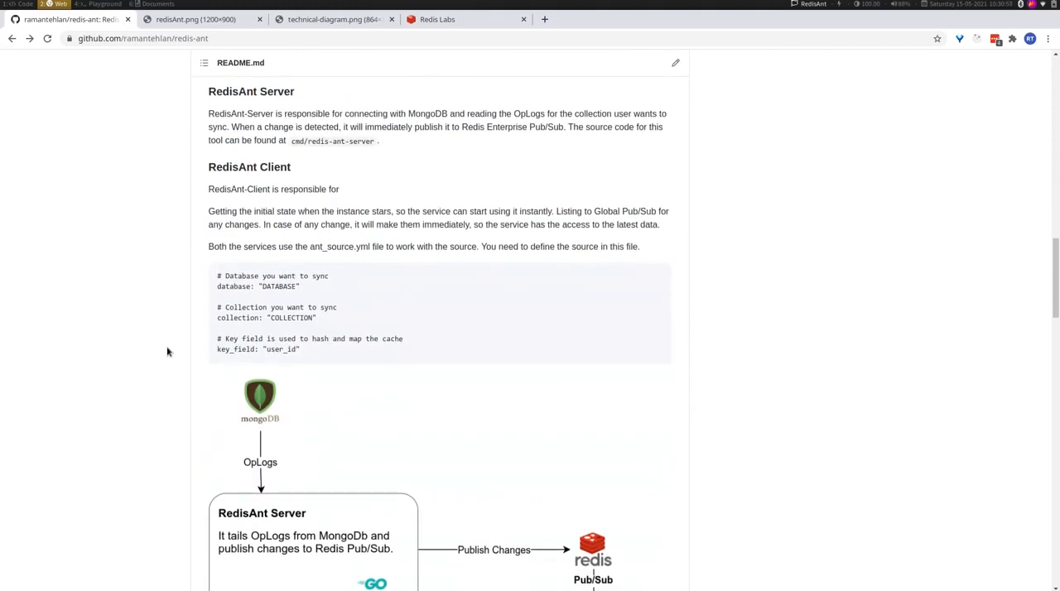
scroll("down", 3)
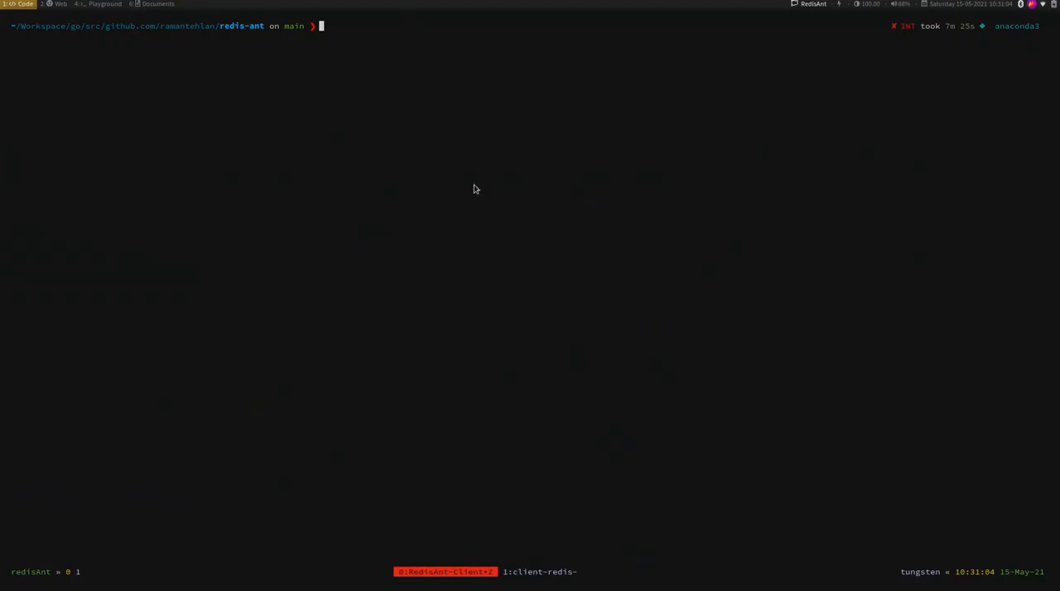
mouse_move(545, 497)
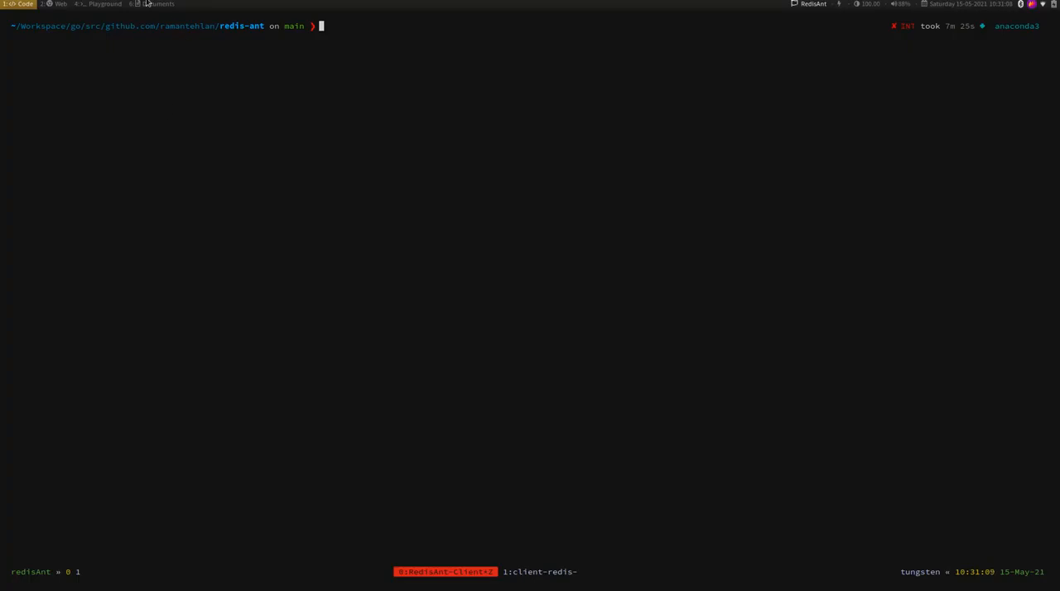
Step: View the users.devices collection documents in MongoDB Compass
left_click(154, 5)
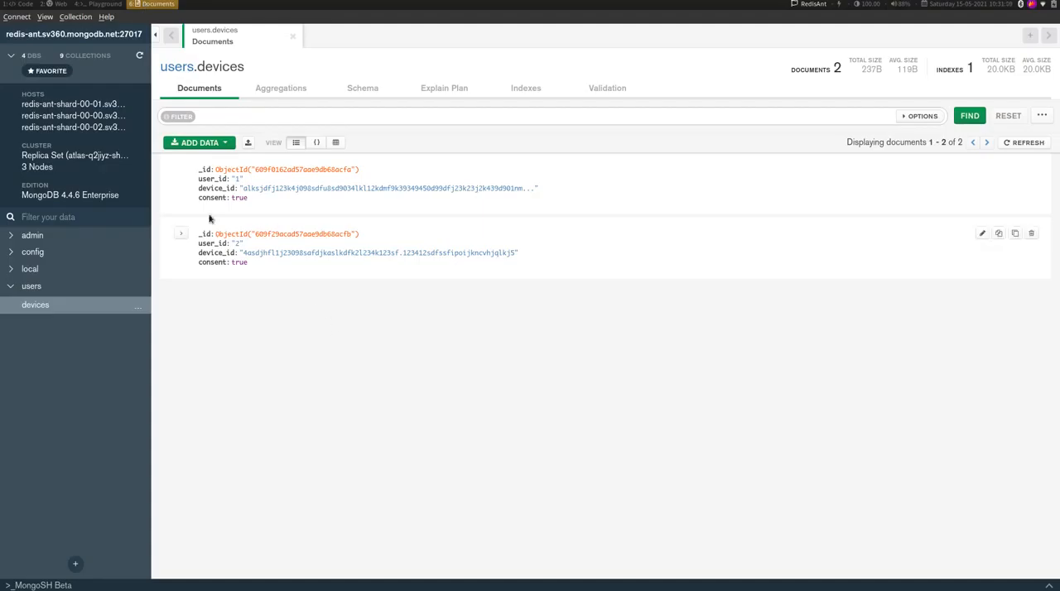
mouse_move(196, 171)
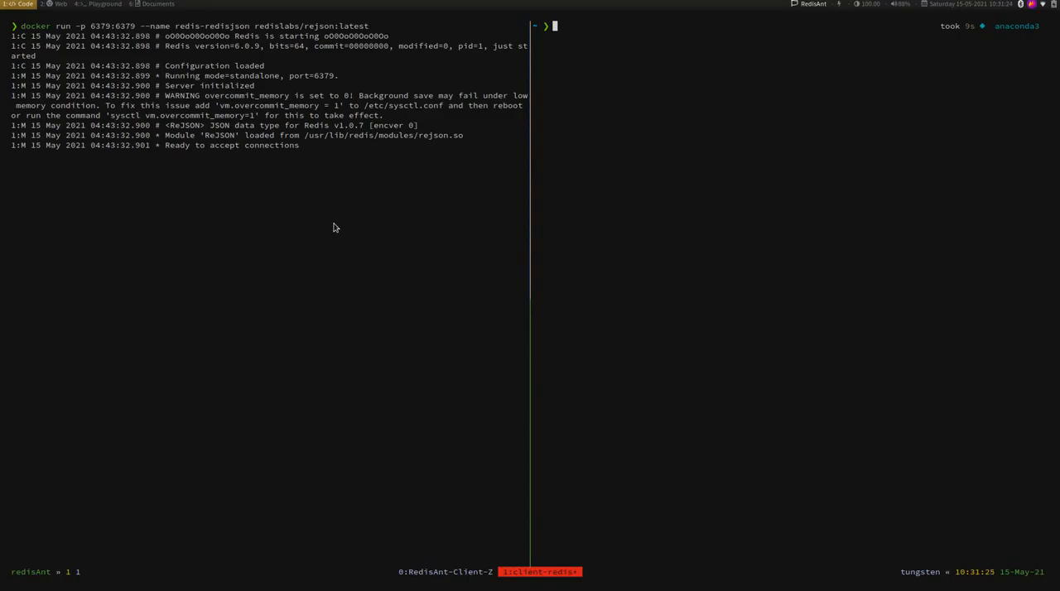
mouse_move(147, 24)
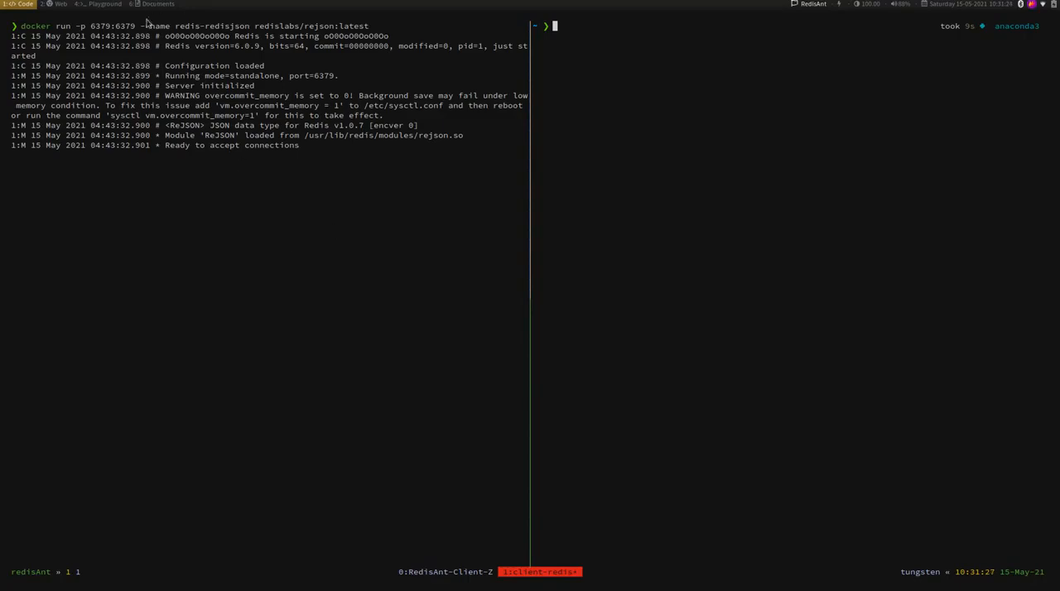
mouse_move(681, 81)
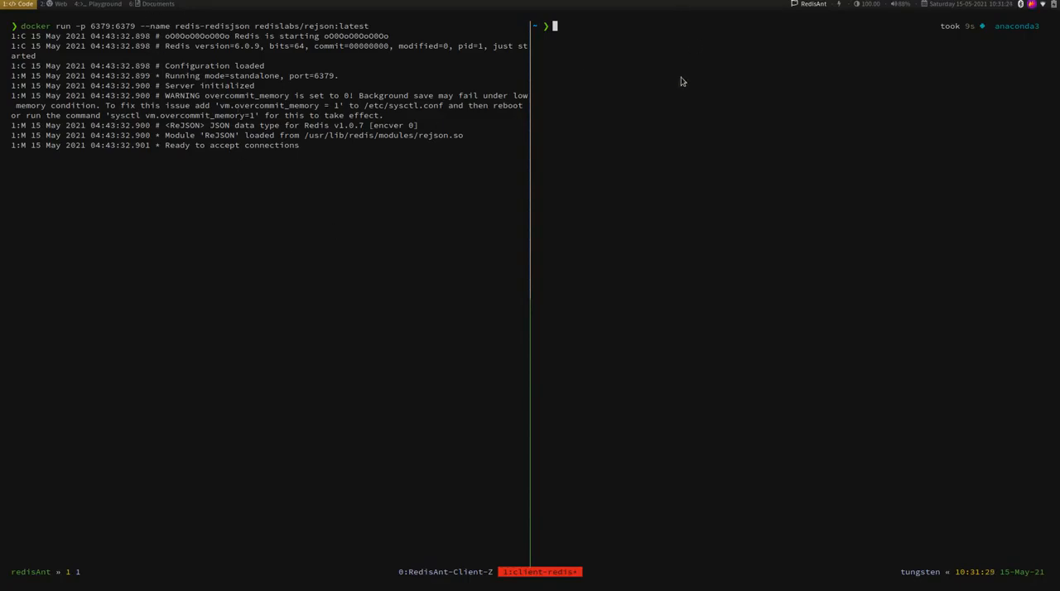
Step: Start redis-cli against the local RedisJSON server, then enter make run-client in the project window
type("redis-cli")
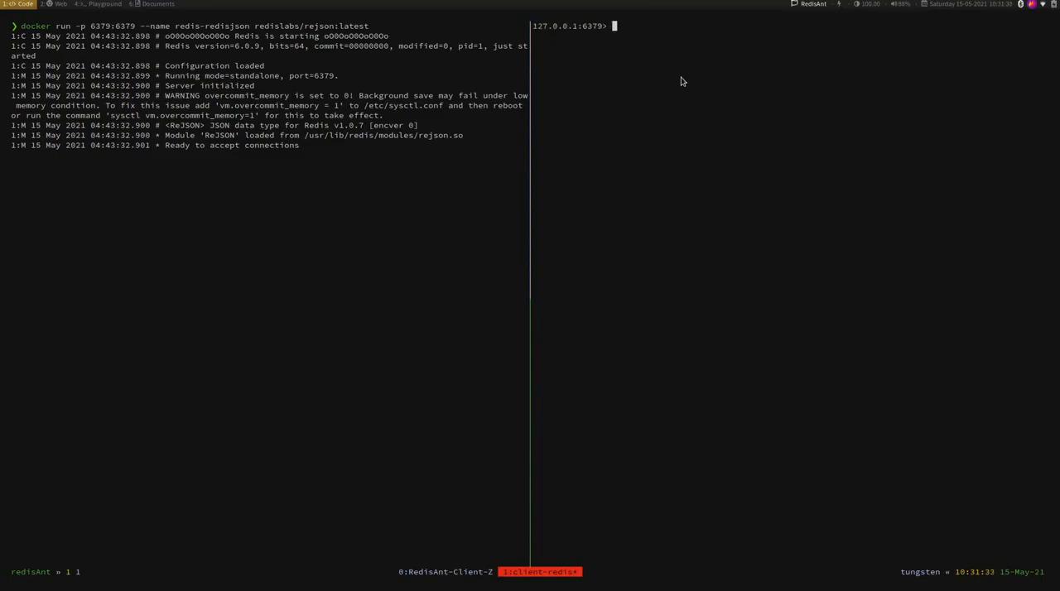
type("json.p")
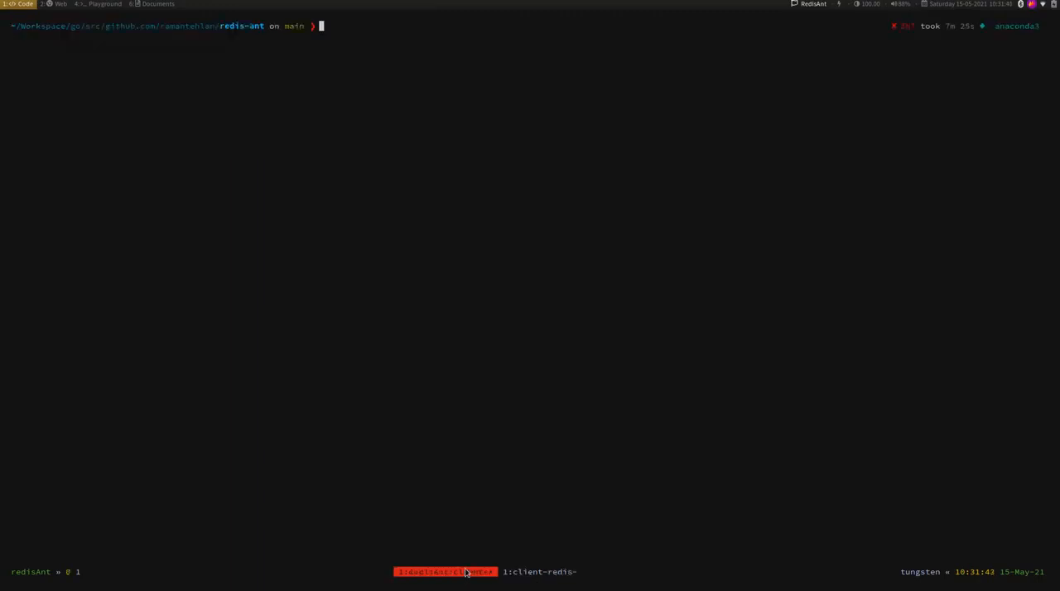
type("make run-client")
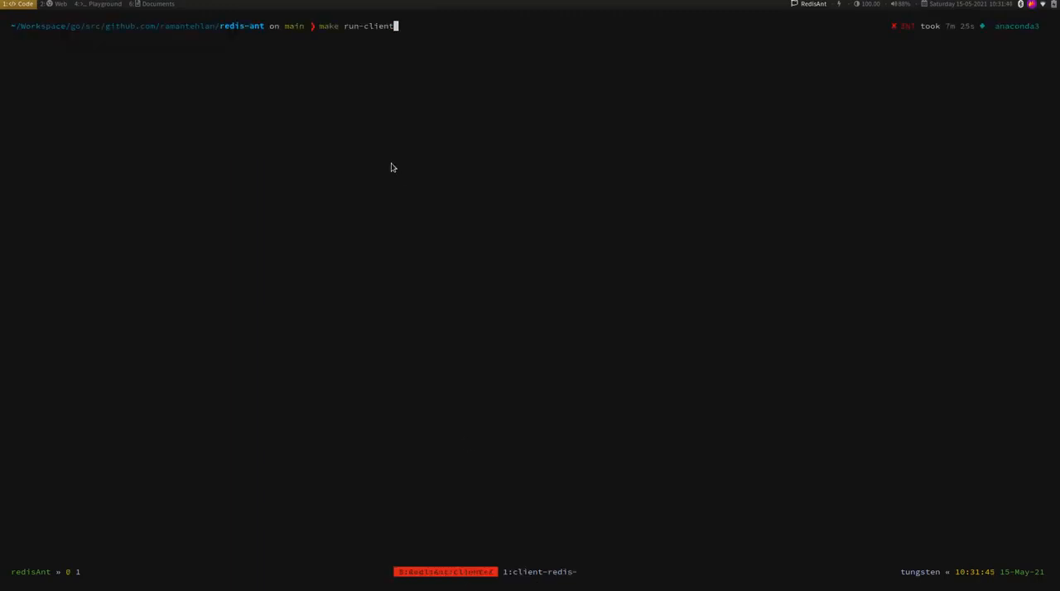